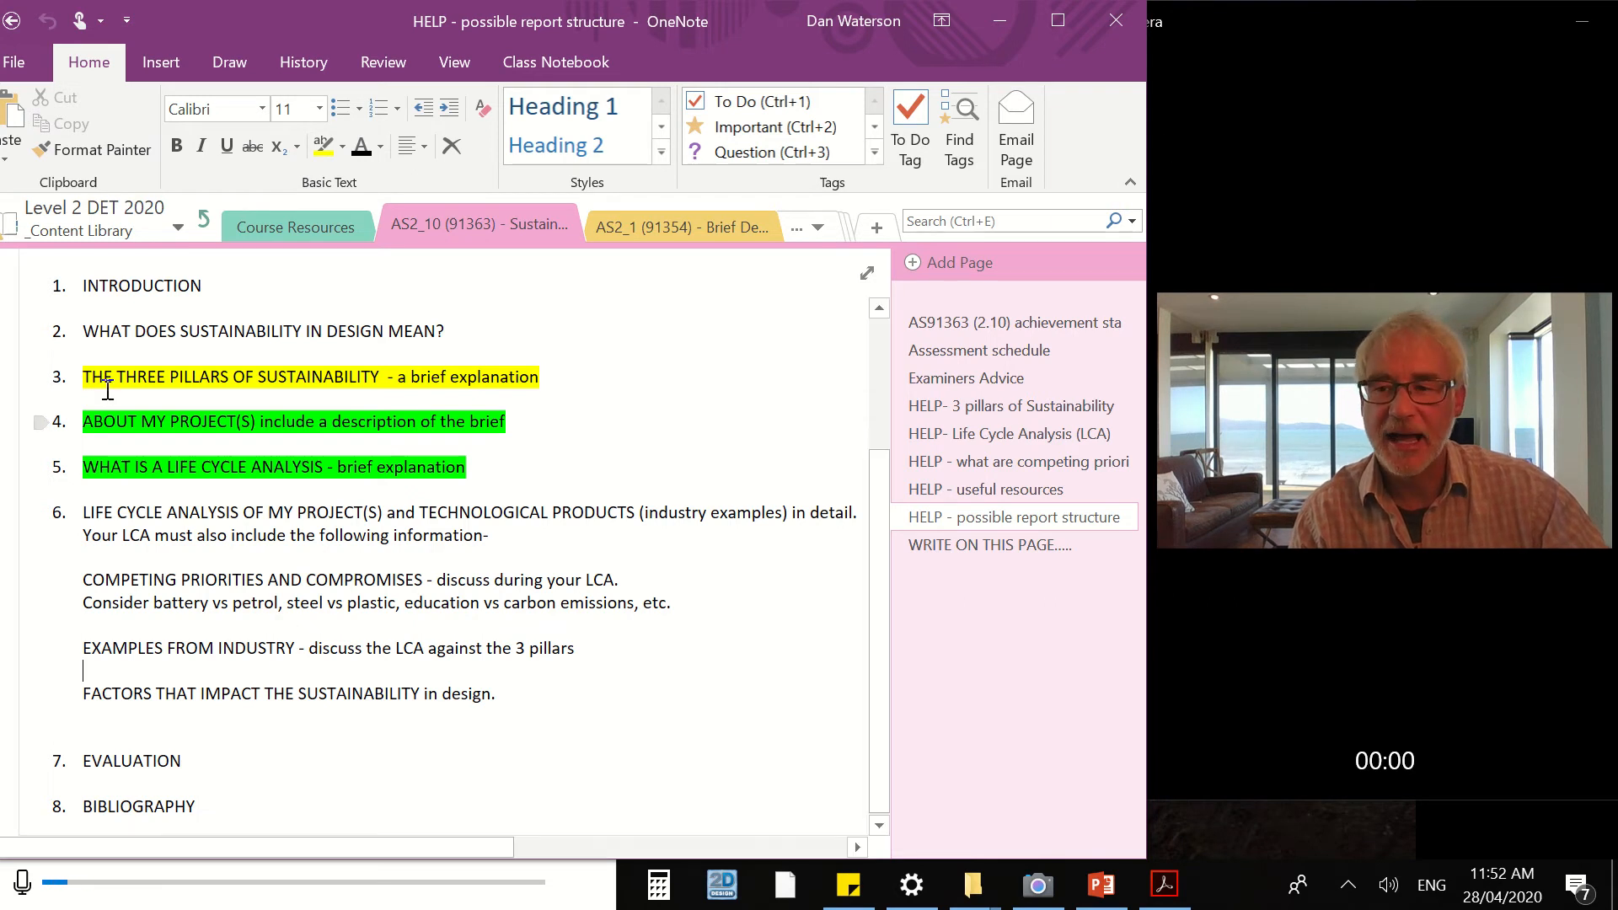
mouse_move(142, 352)
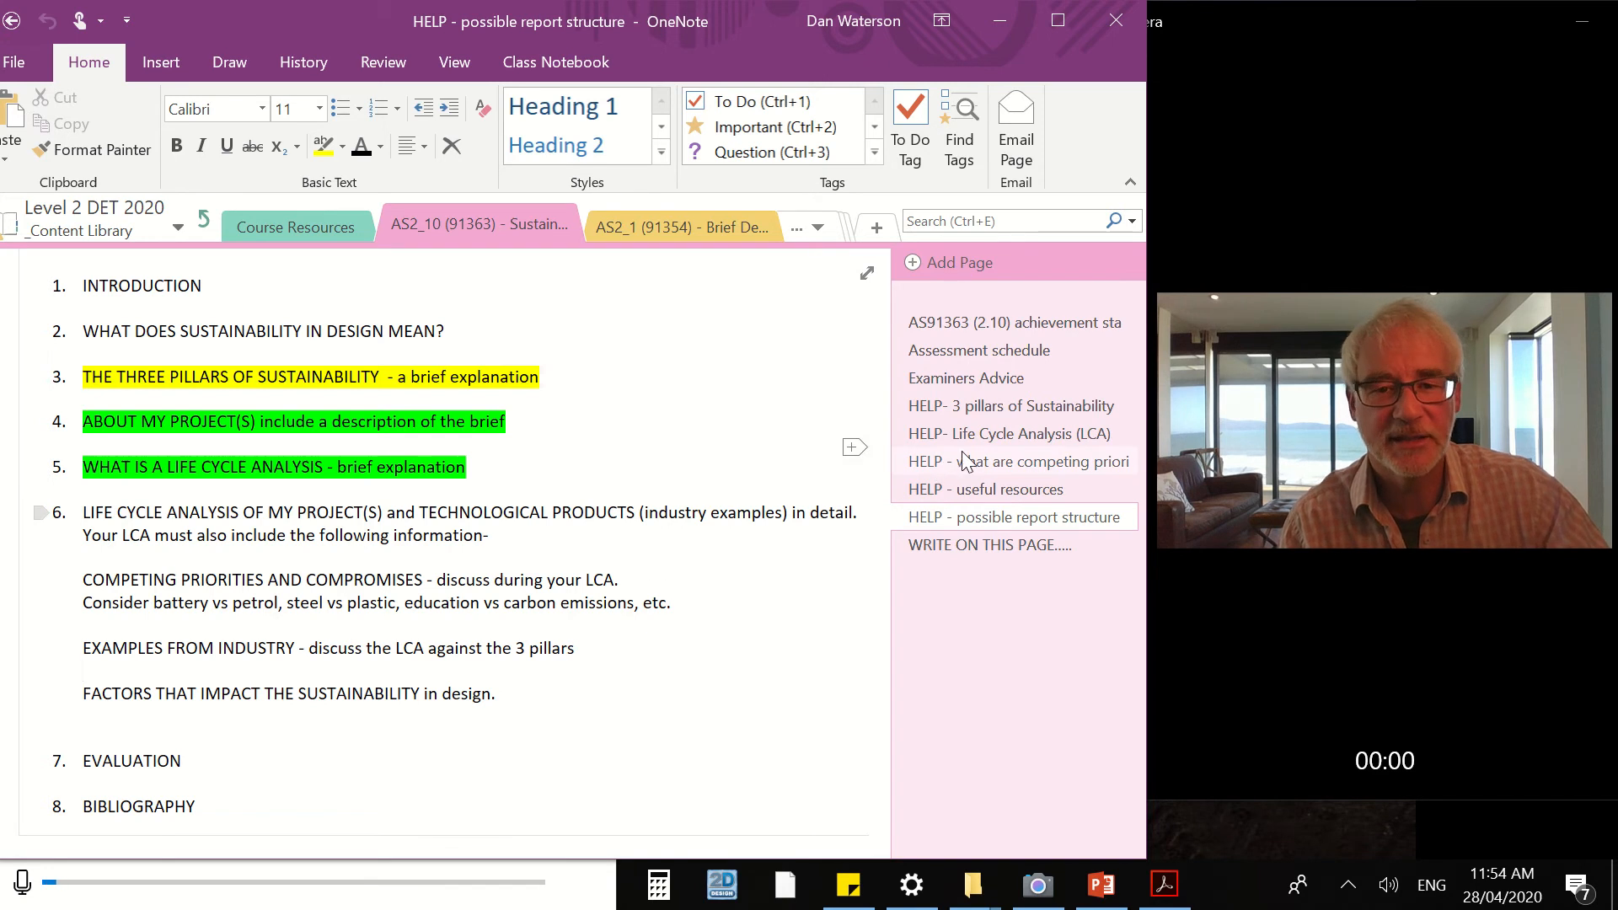
mouse_move(981, 469)
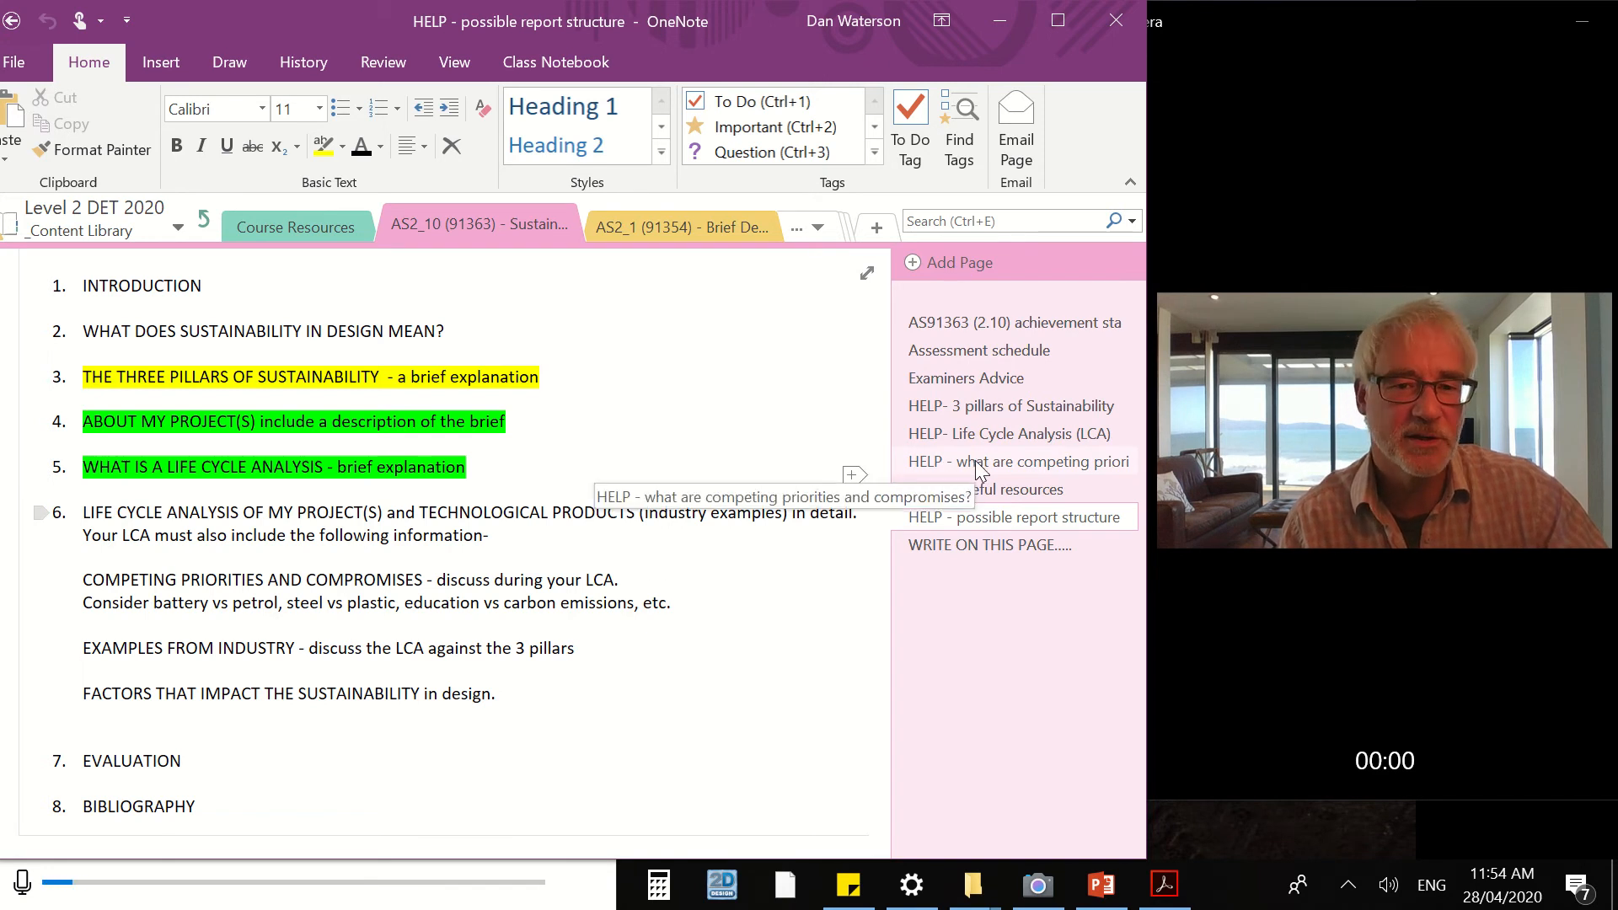
Step: Open the 'HELP - what are competing priorities and compromises?' page from the page list
left_click(1018, 462)
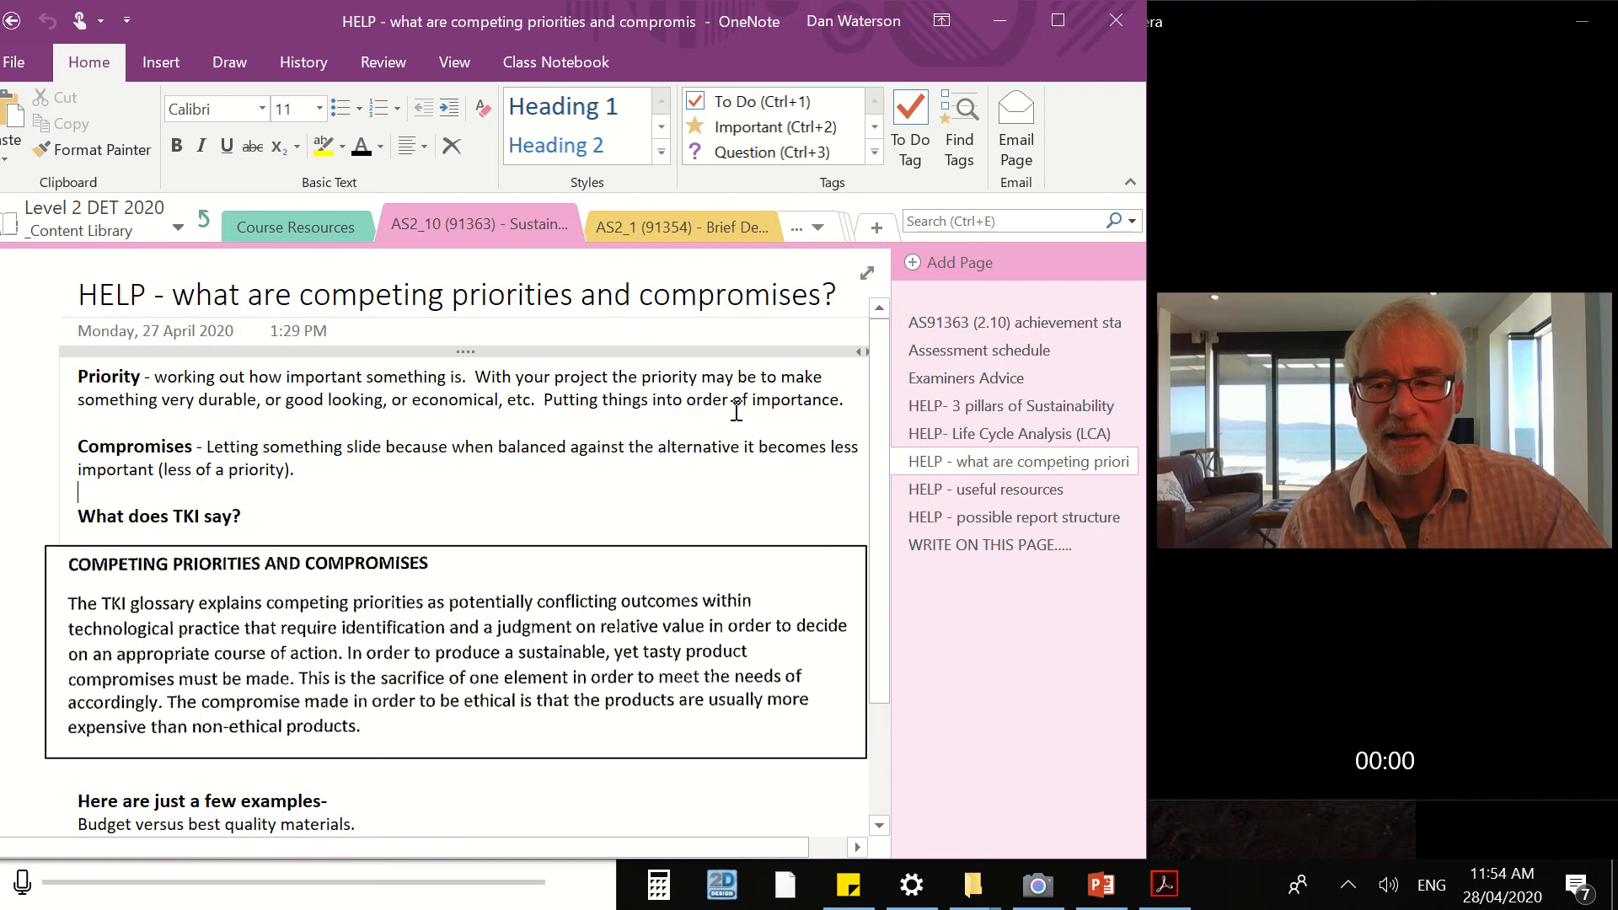
mouse_move(778, 350)
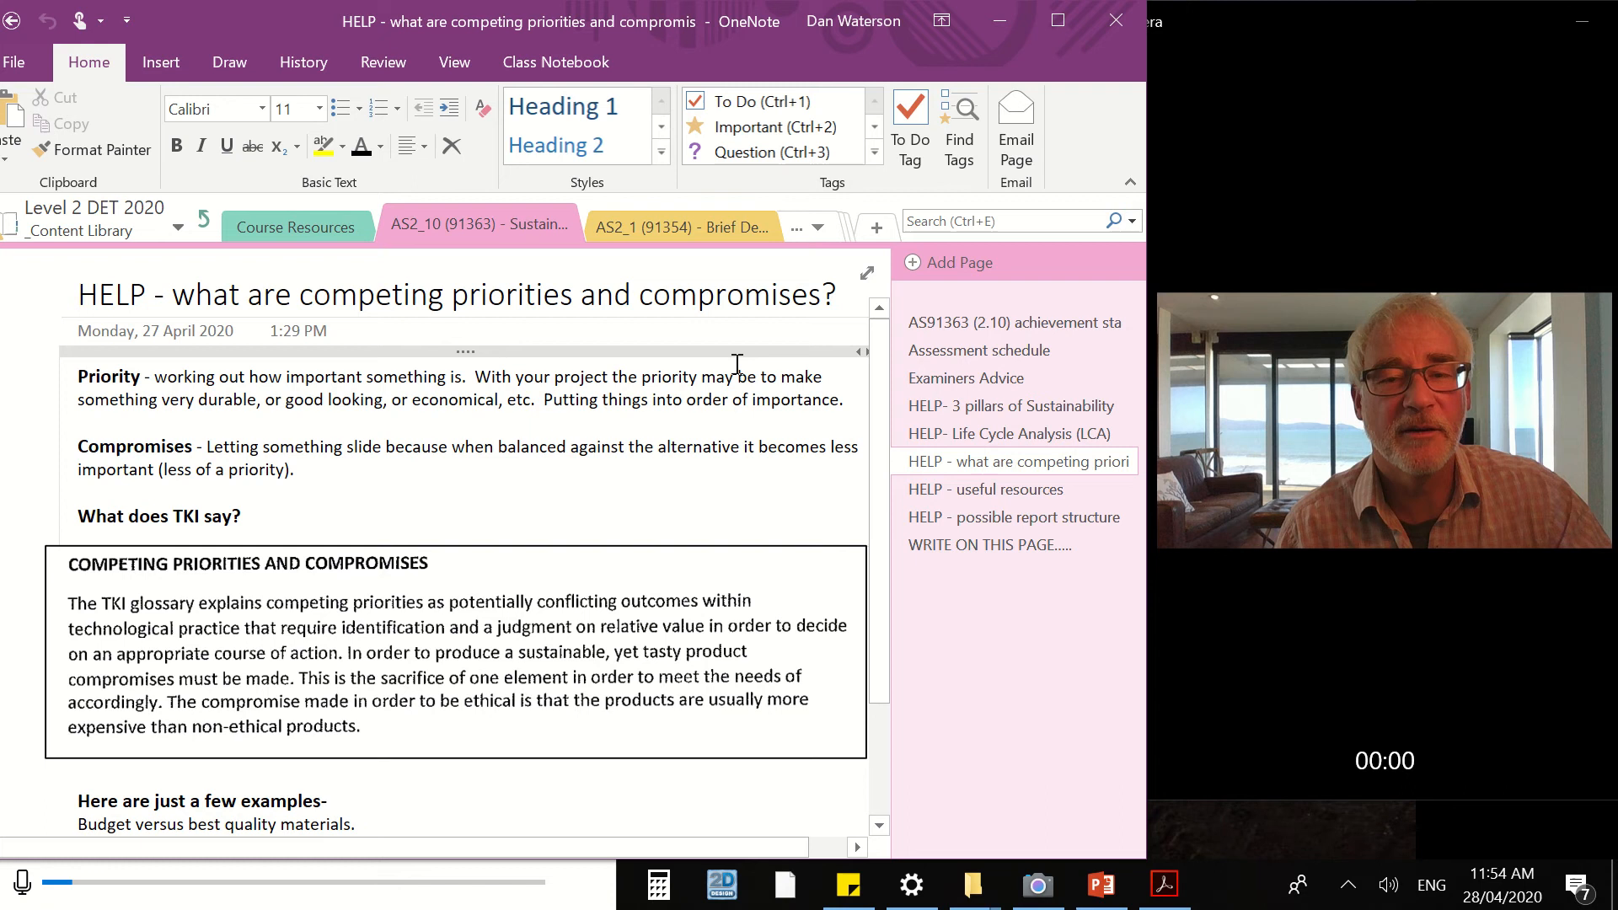
mouse_move(722, 462)
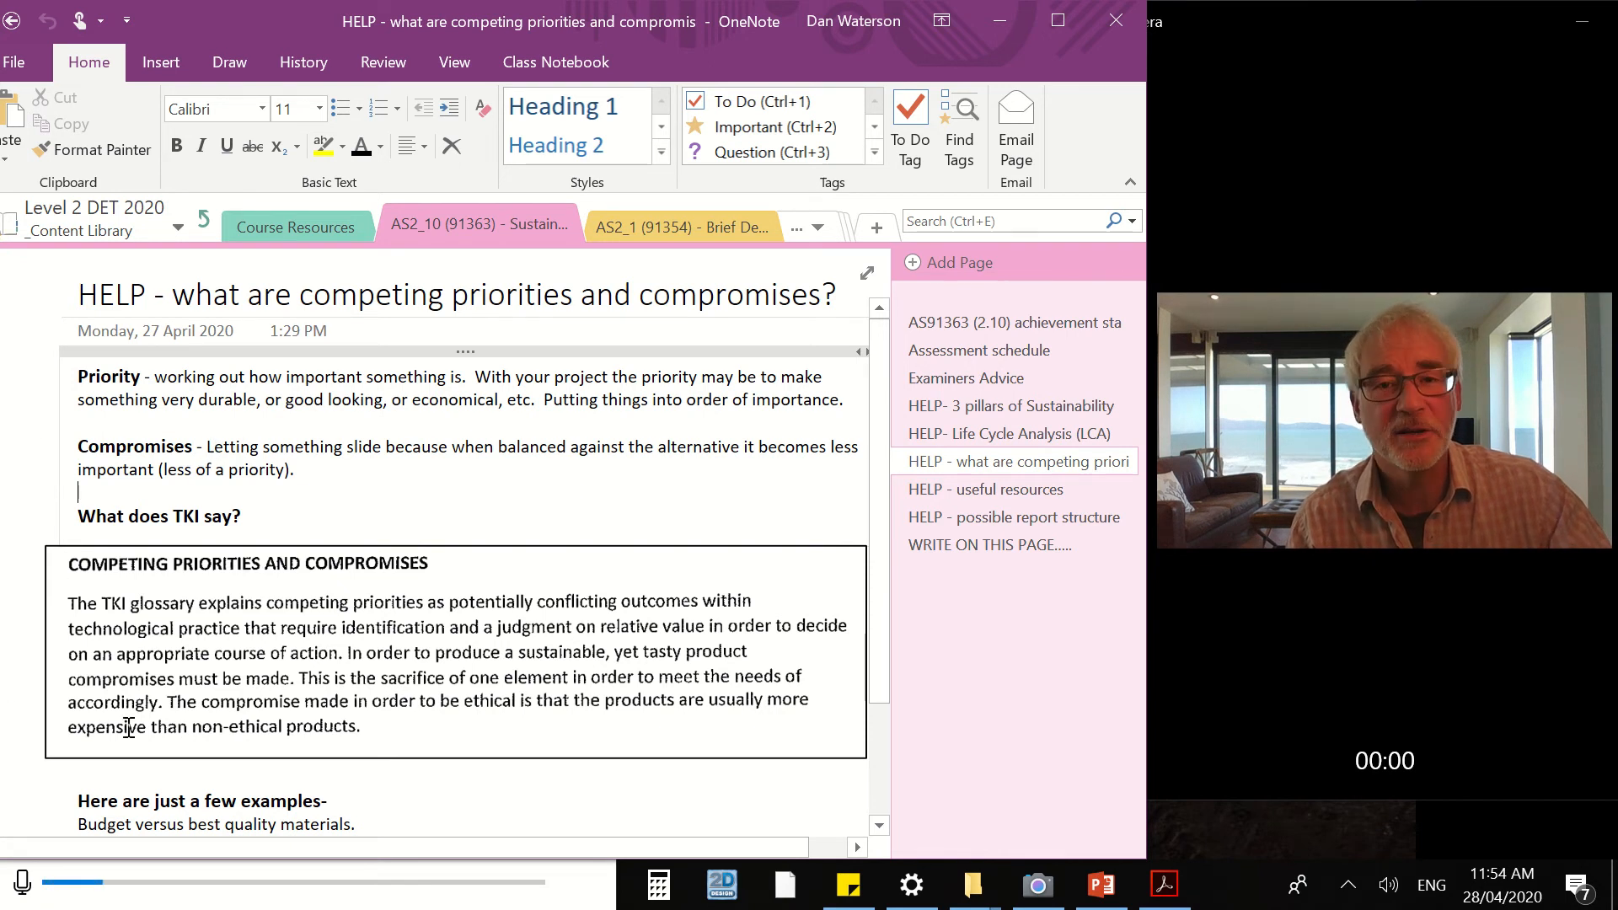
mouse_move(245, 716)
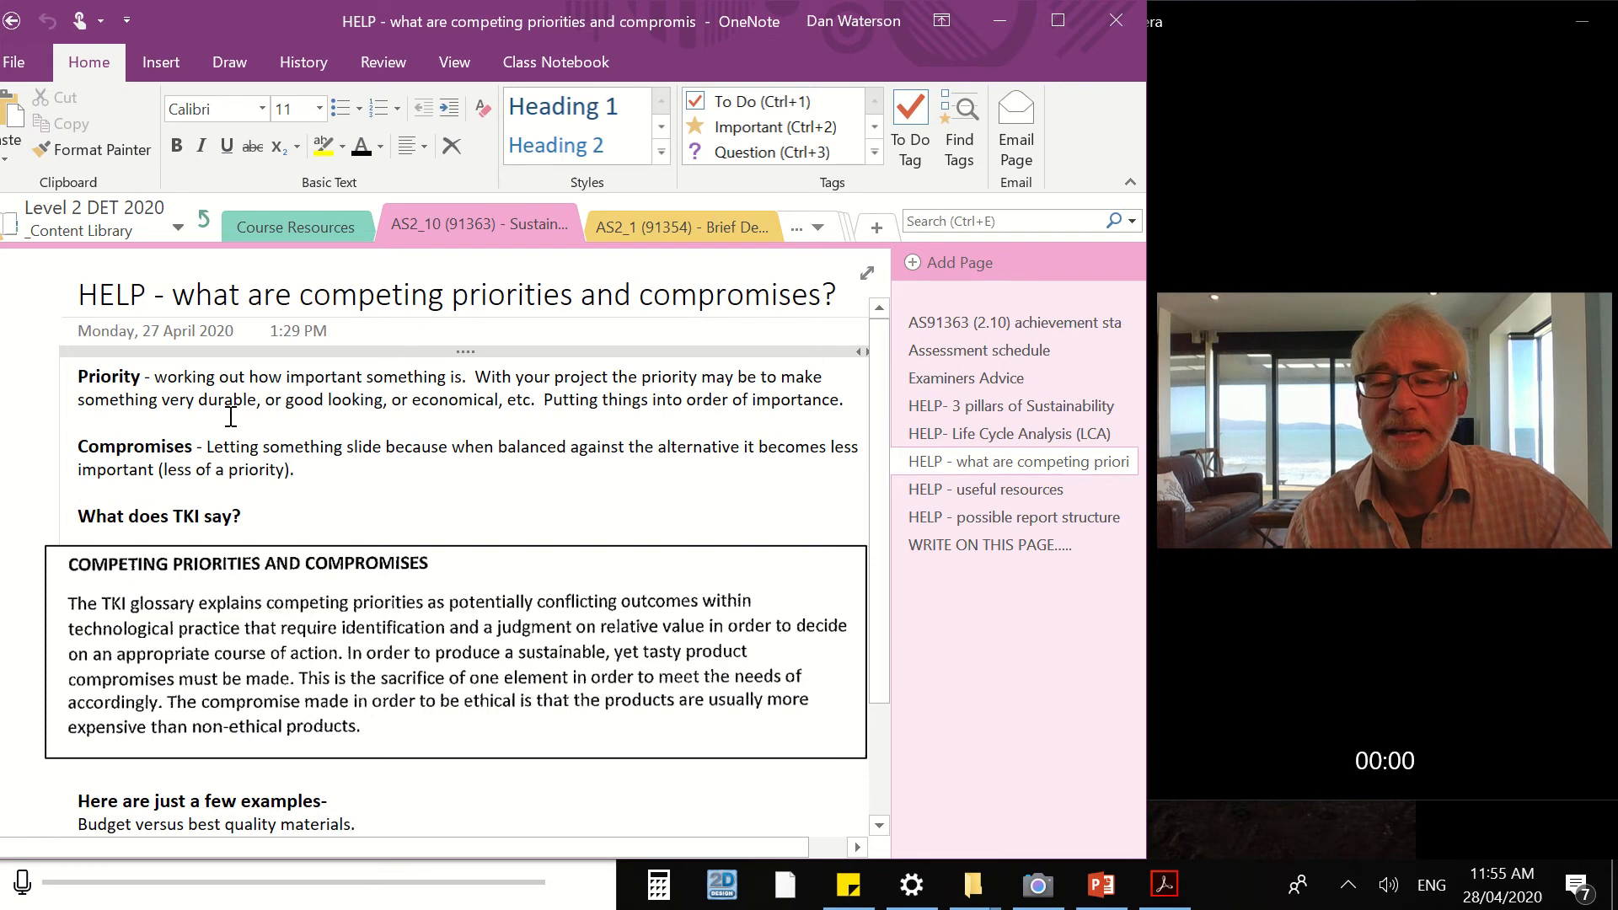
mouse_move(244, 419)
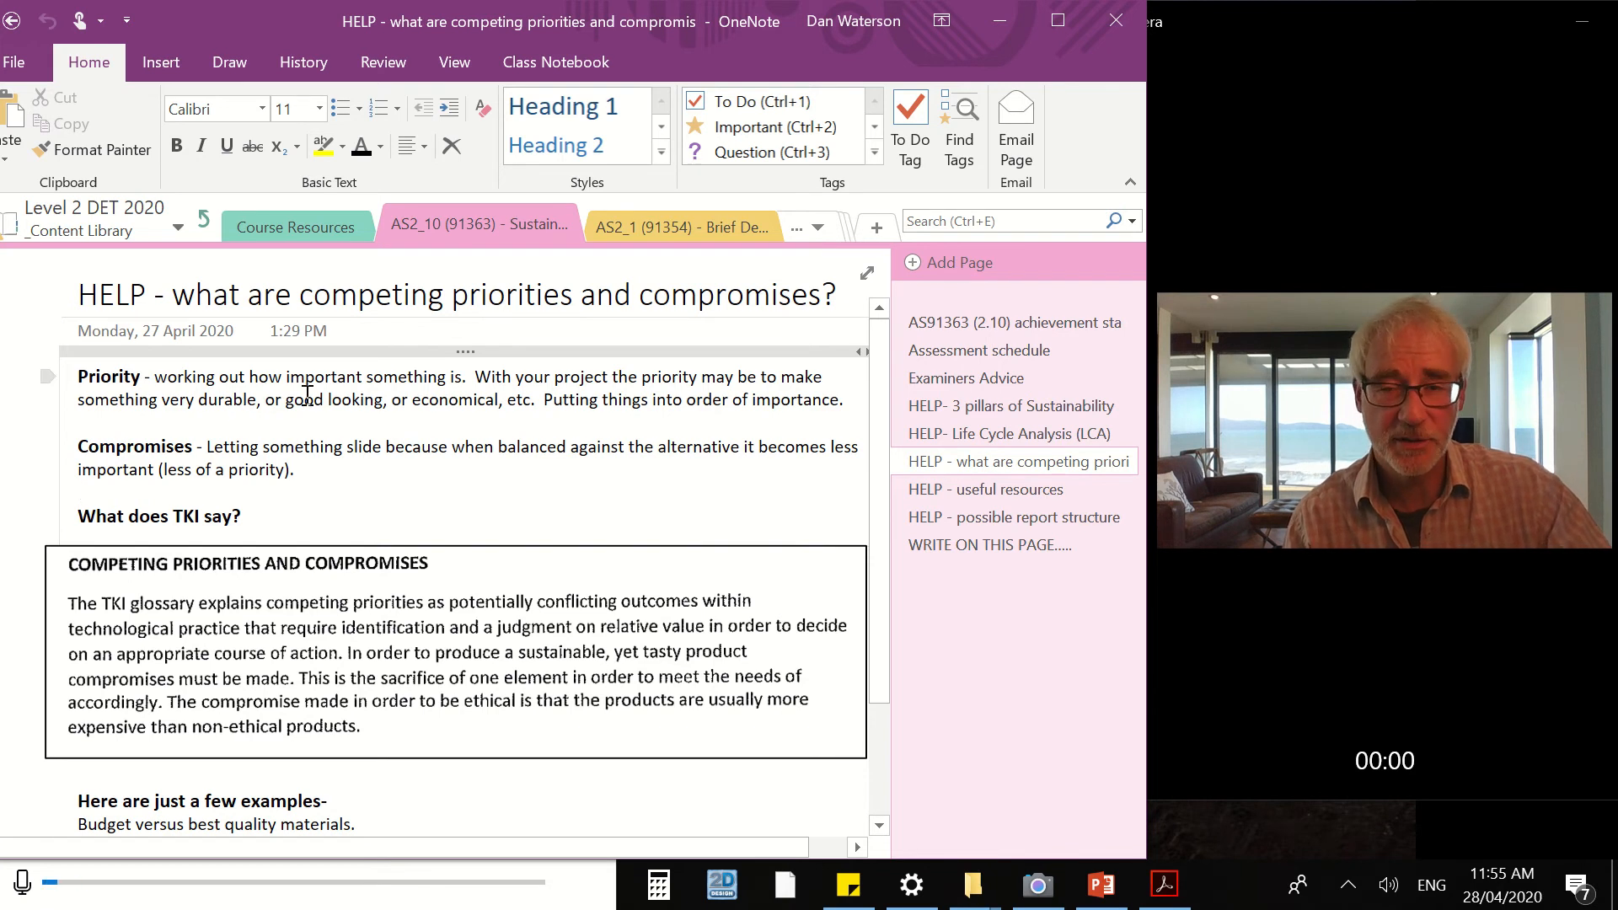
mouse_move(293, 418)
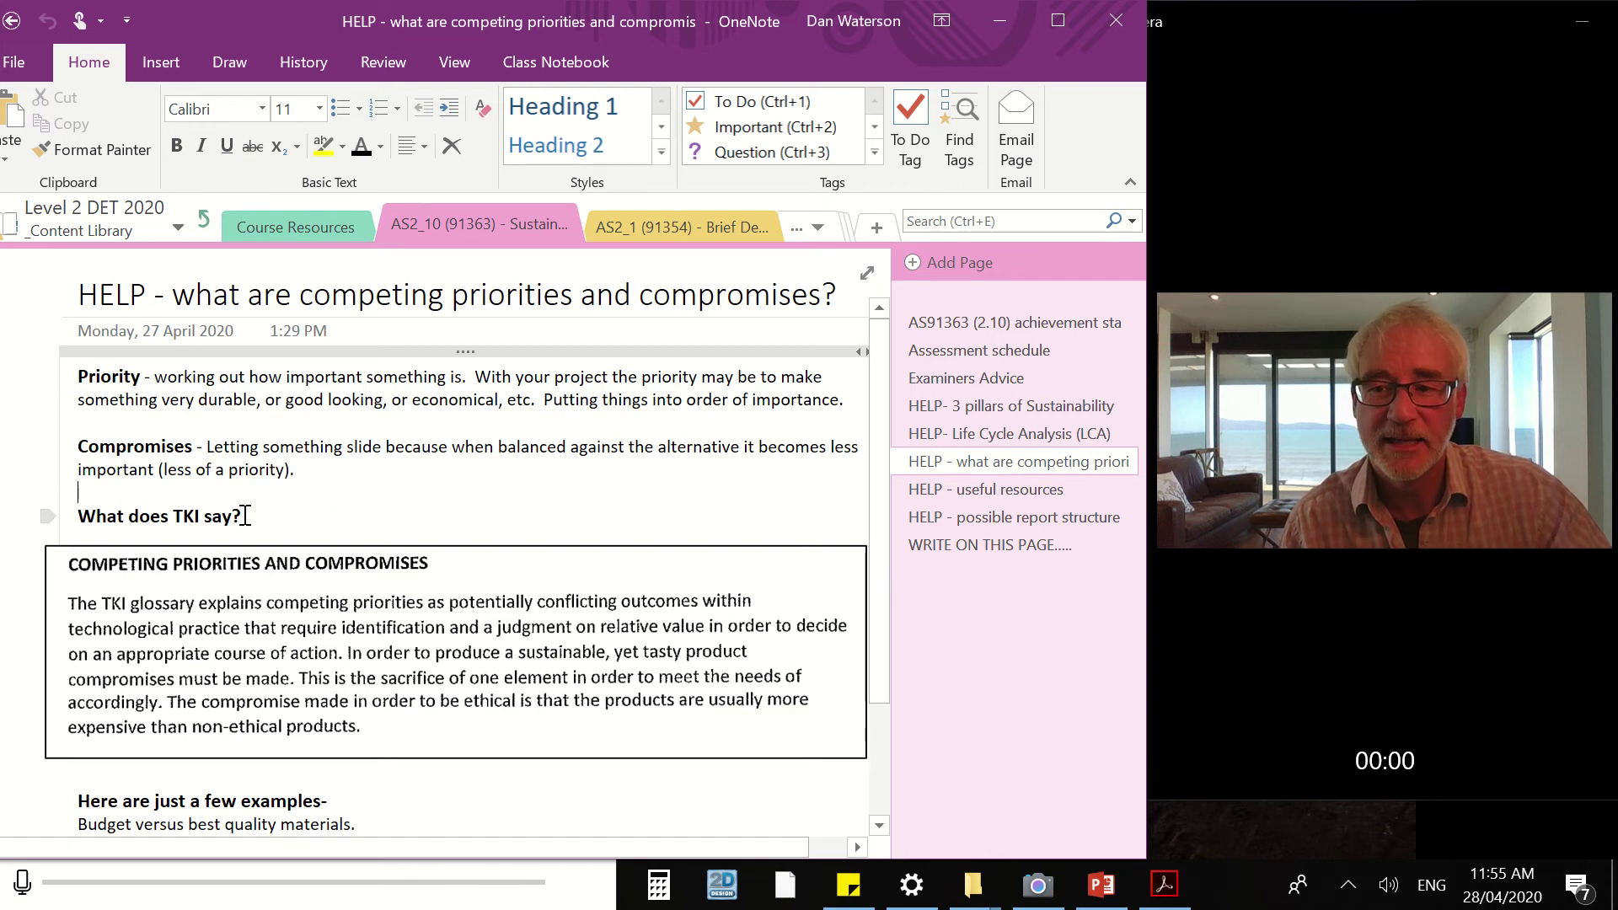
Step: Scroll through the competing priorities help page, then bring up the 2016 excellence exemplar PDF
scroll("down", 3)
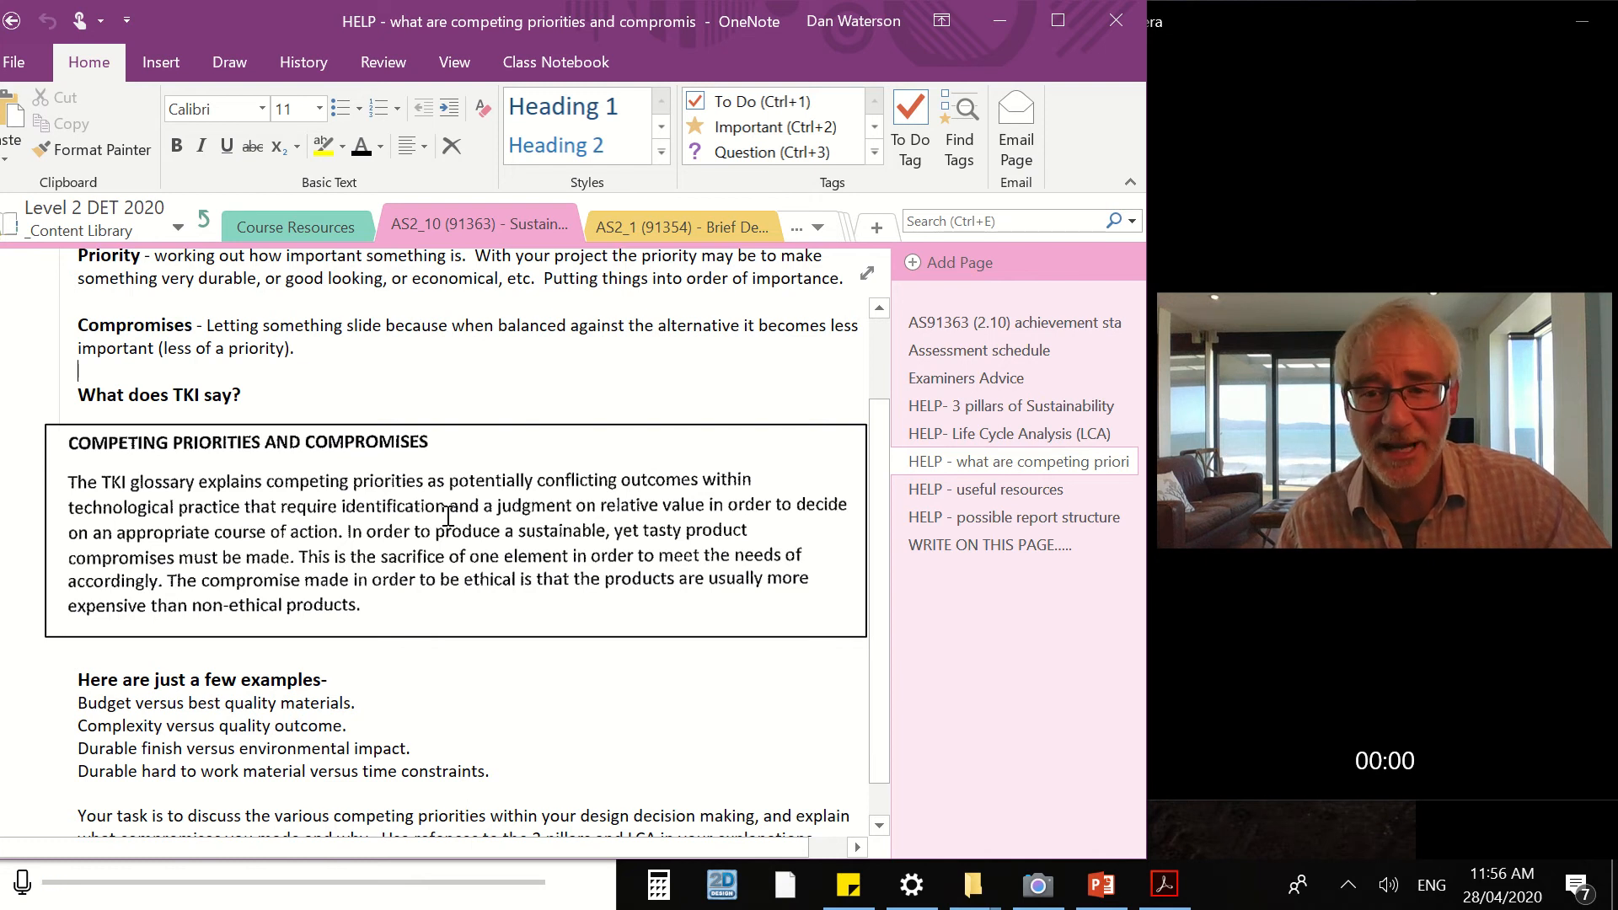
mouse_move(650, 519)
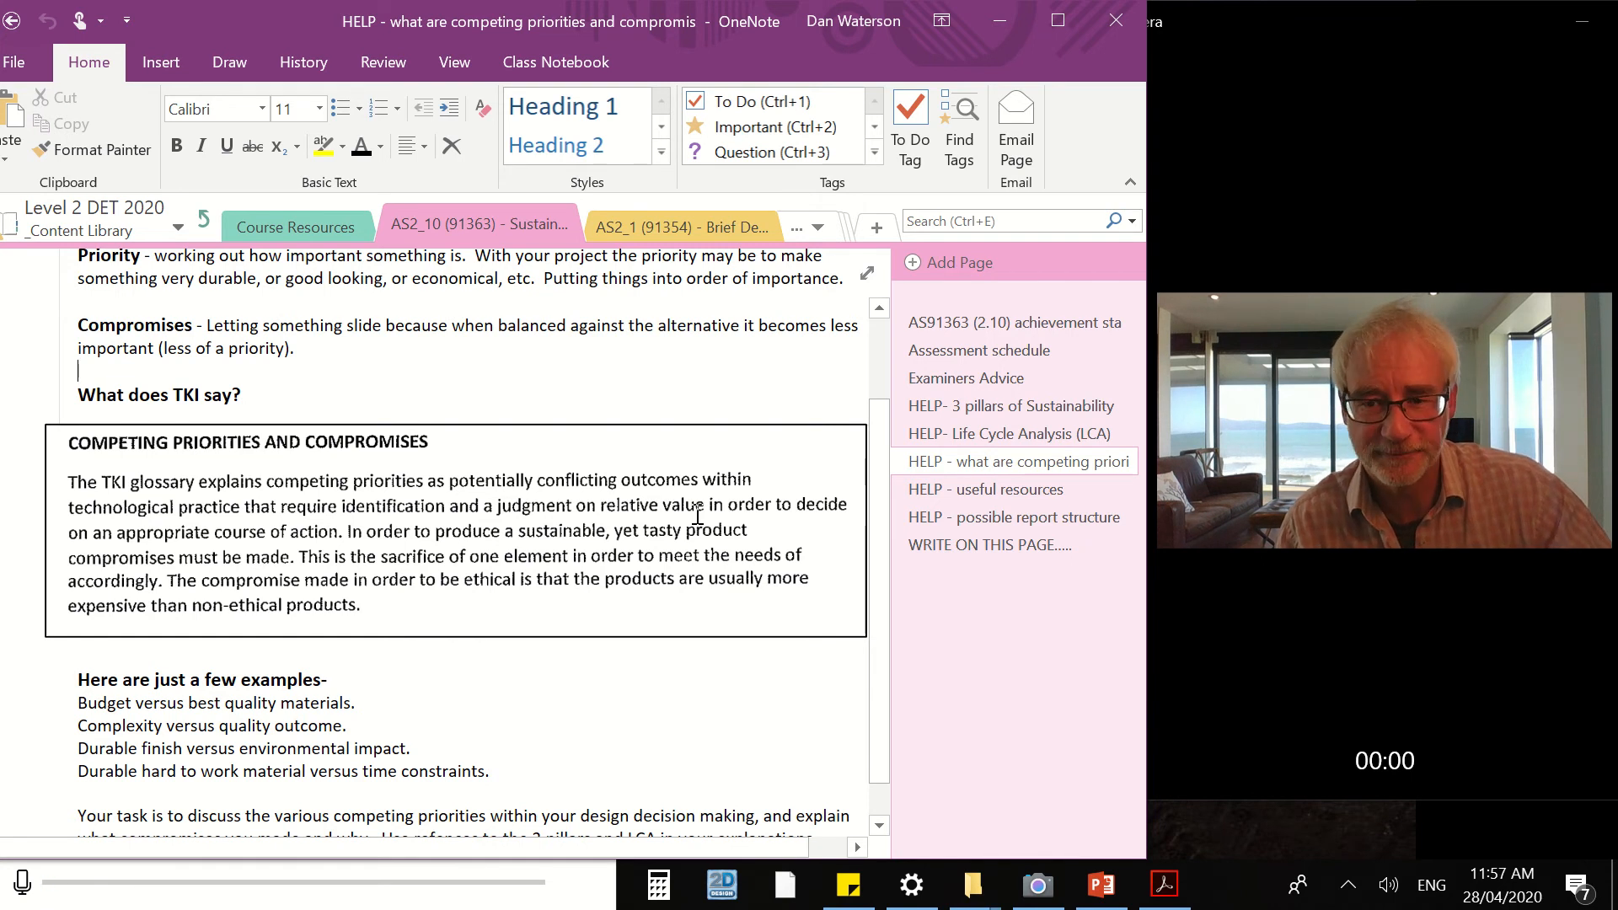
mouse_move(629, 497)
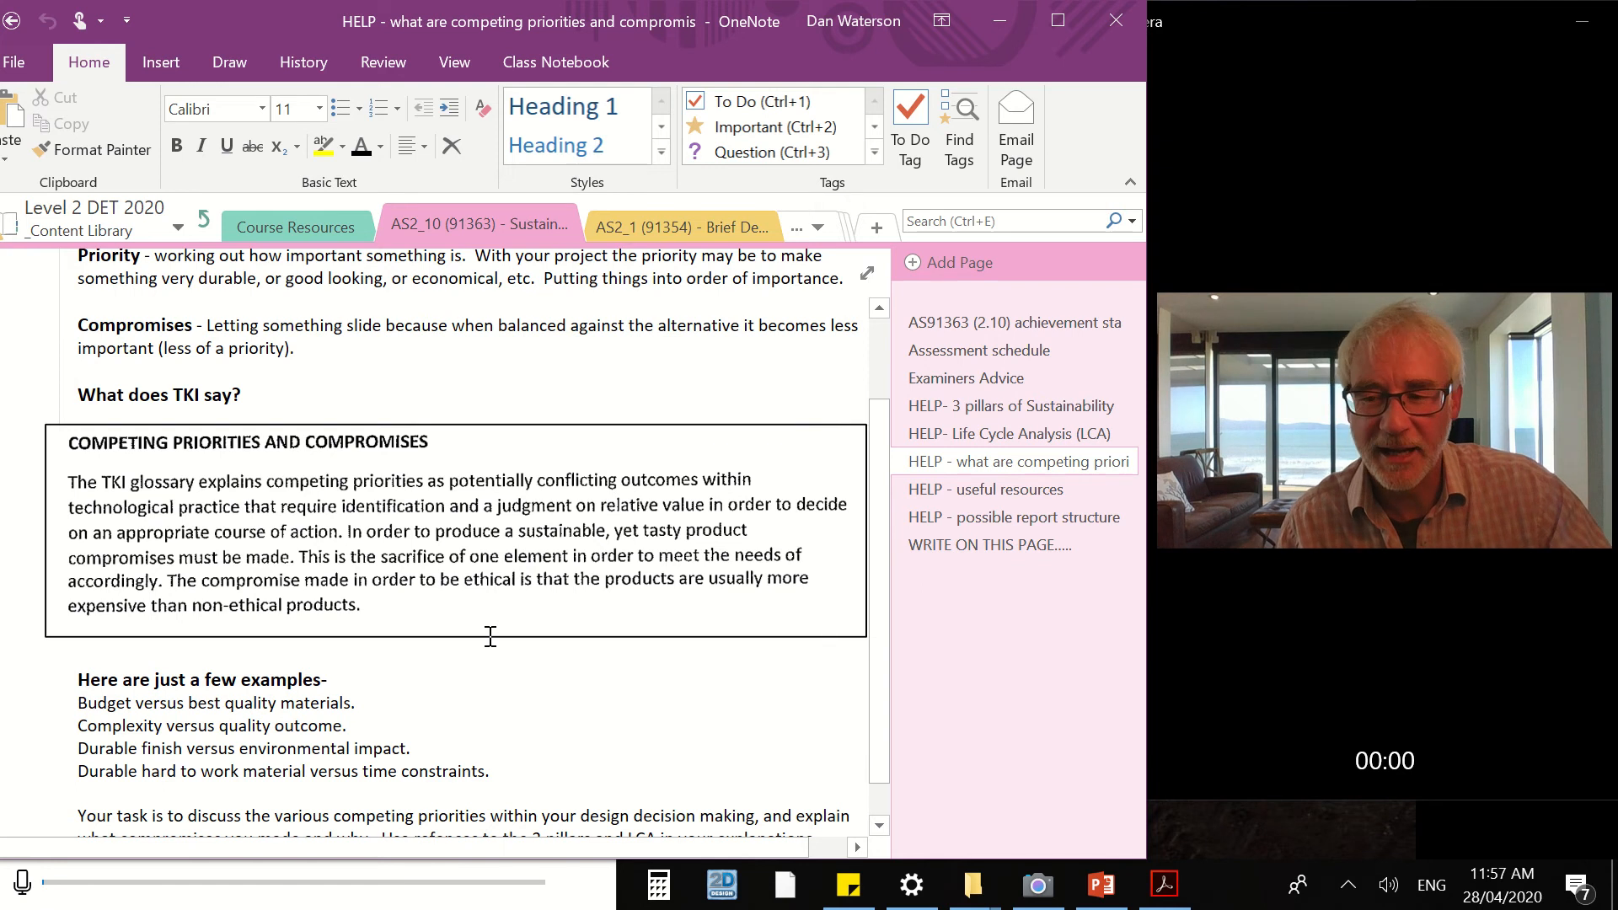
scroll("down", 3)
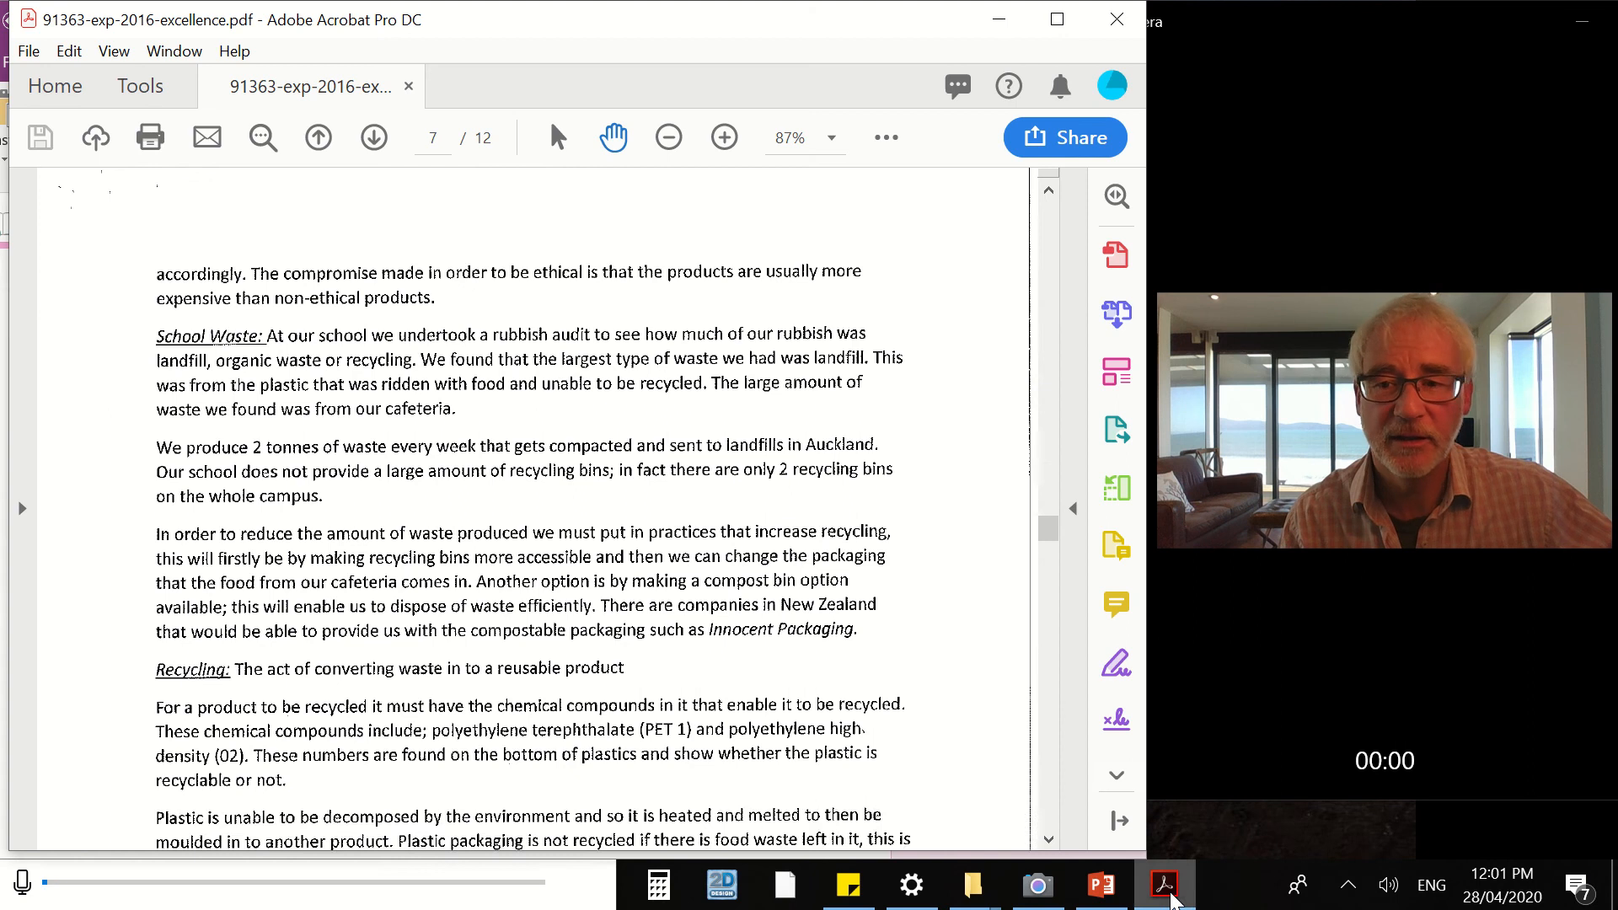
Step: Show the exemplar's page 6 competing priorities section, then return to the OneNote help page
scroll("up", 3)
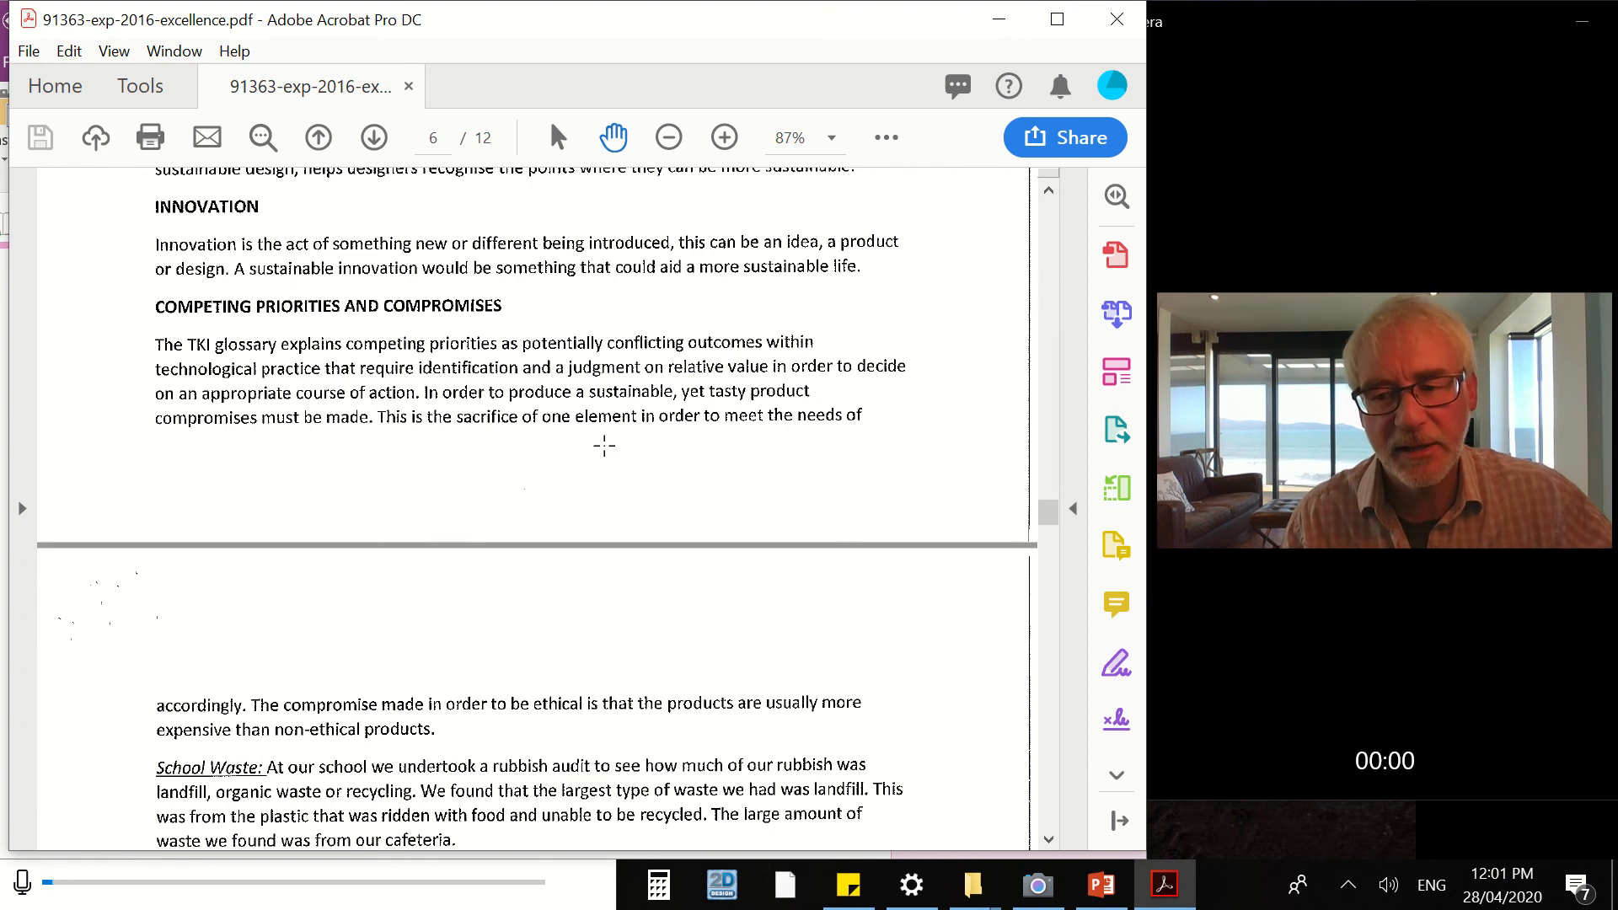
scroll("down", 3)
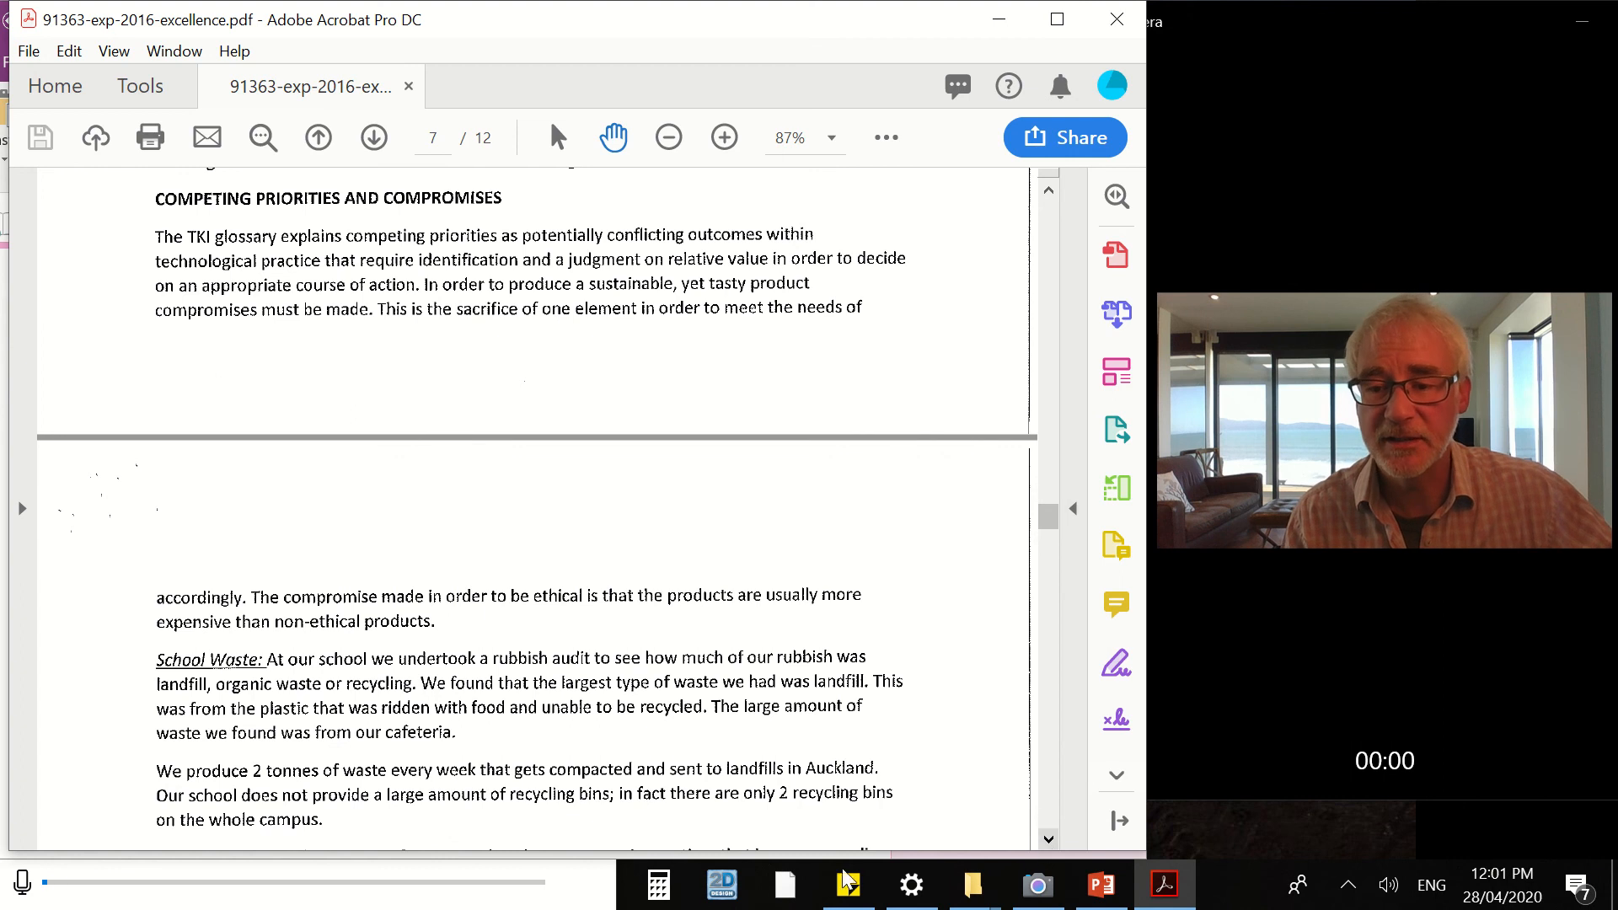
left_click(912, 885)
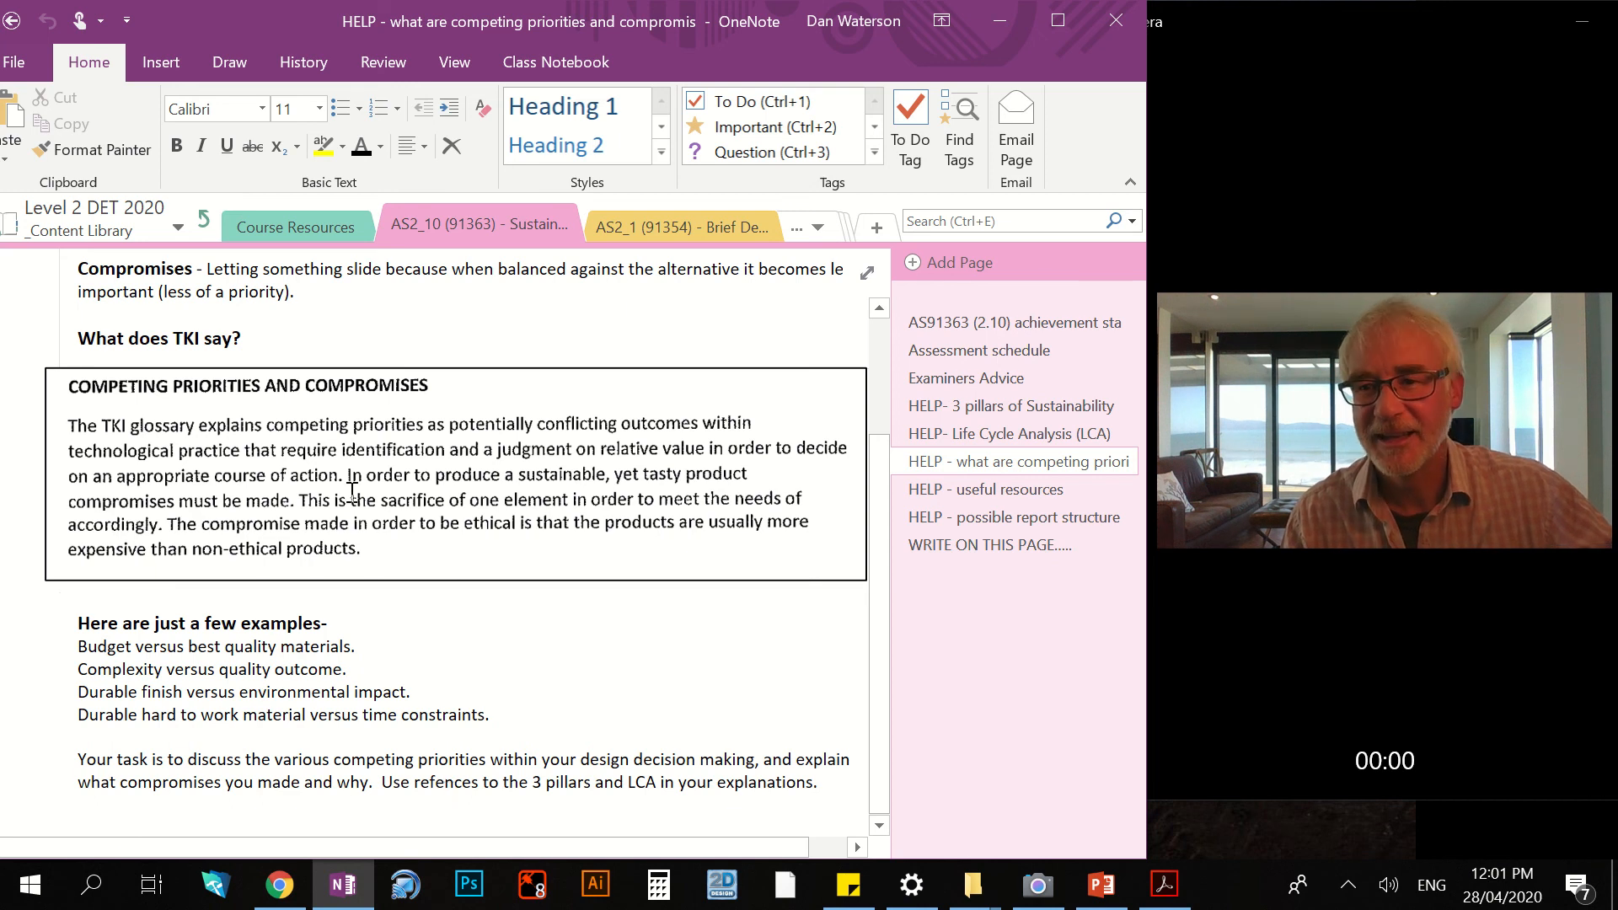
mouse_move(199, 226)
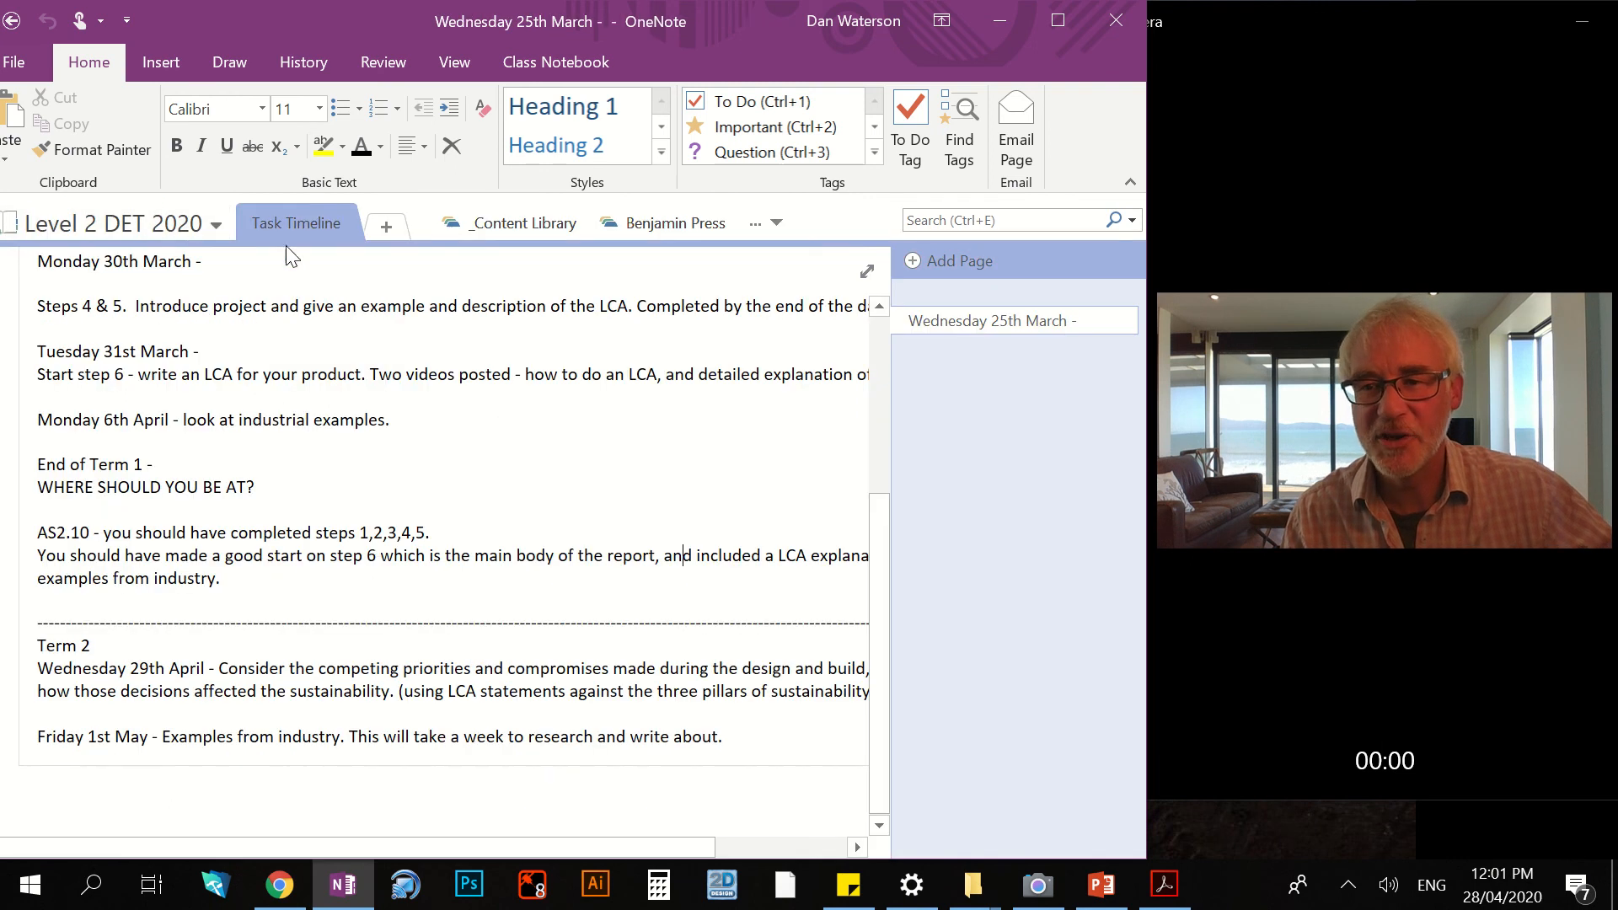
mouse_move(329, 245)
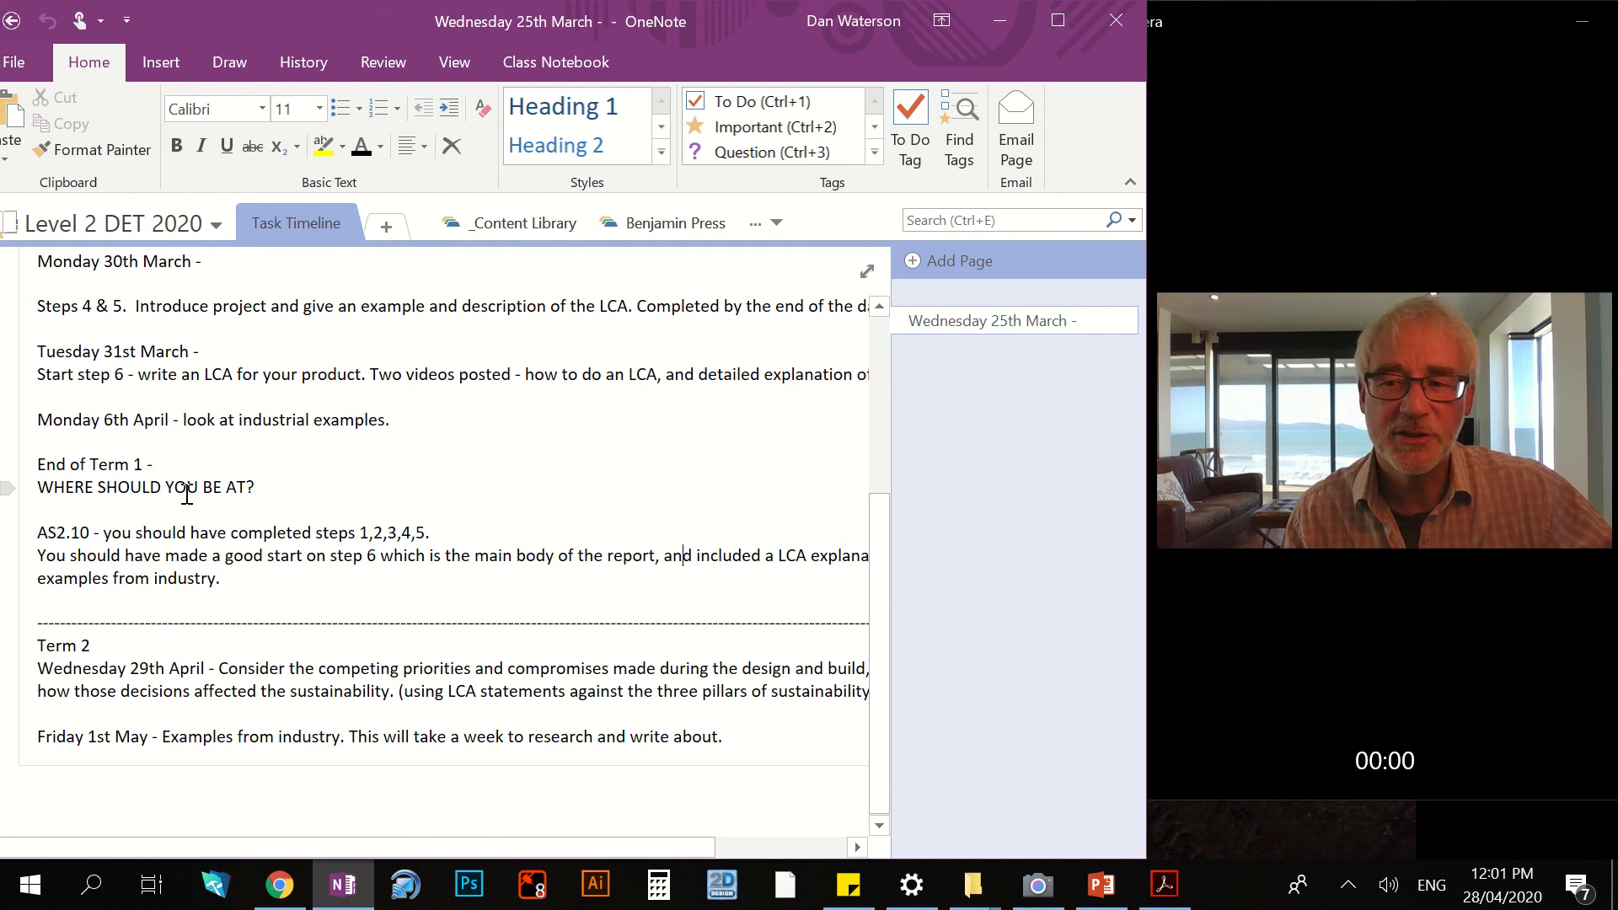
mouse_move(219, 461)
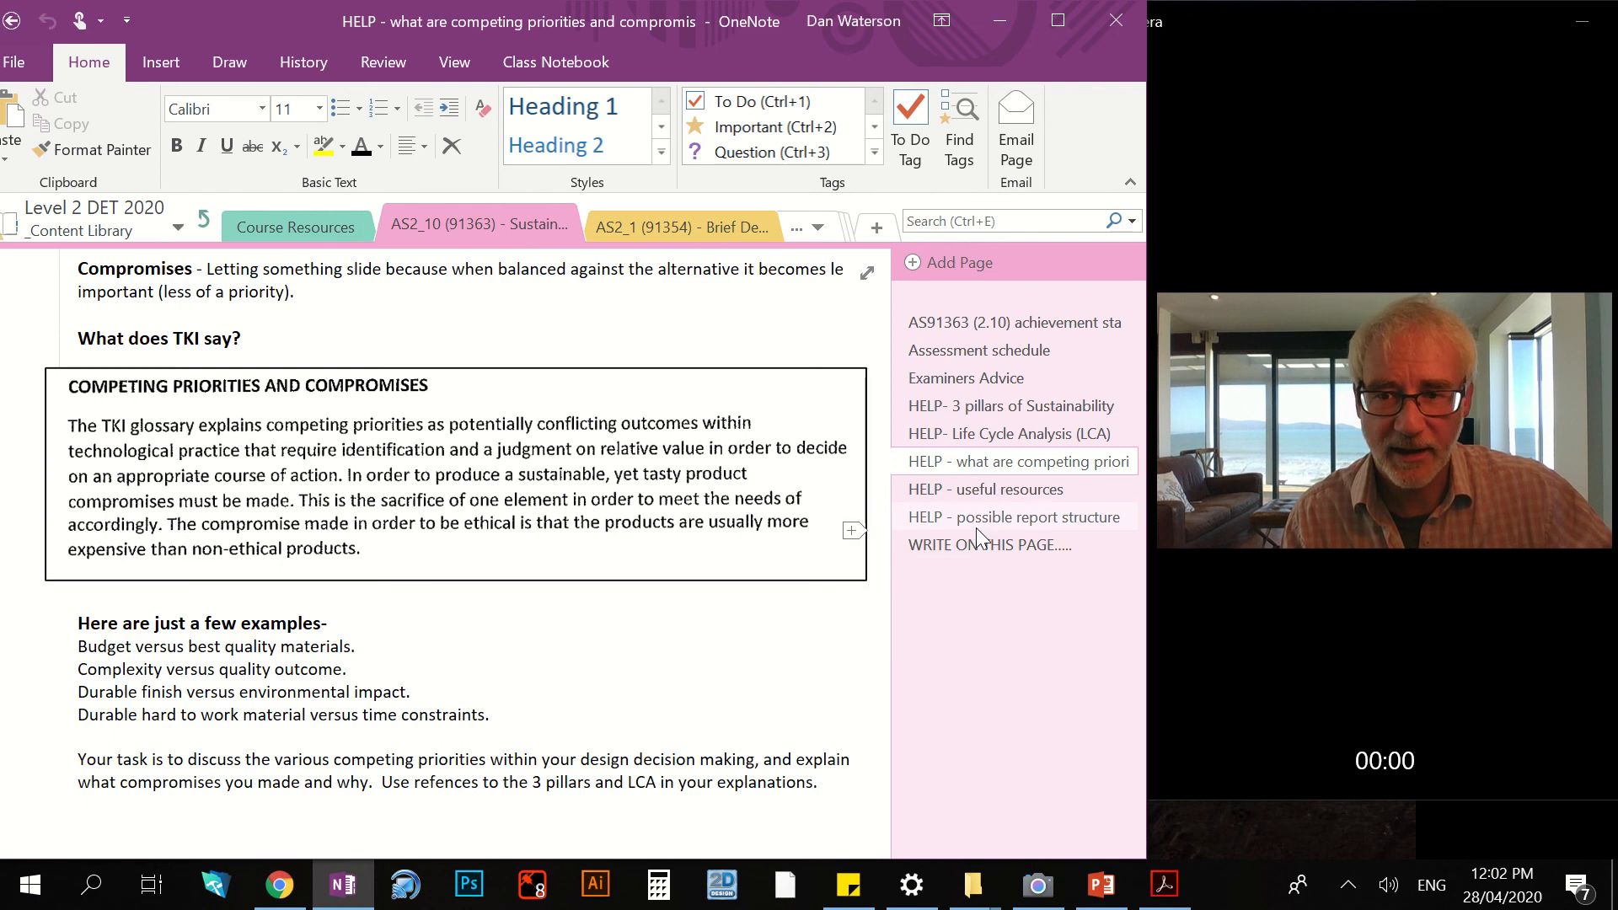
Step: Open 'HELP - possible report structure' and highlight the EXAMPLES FROM INDUSTRY line
left_click(1015, 517)
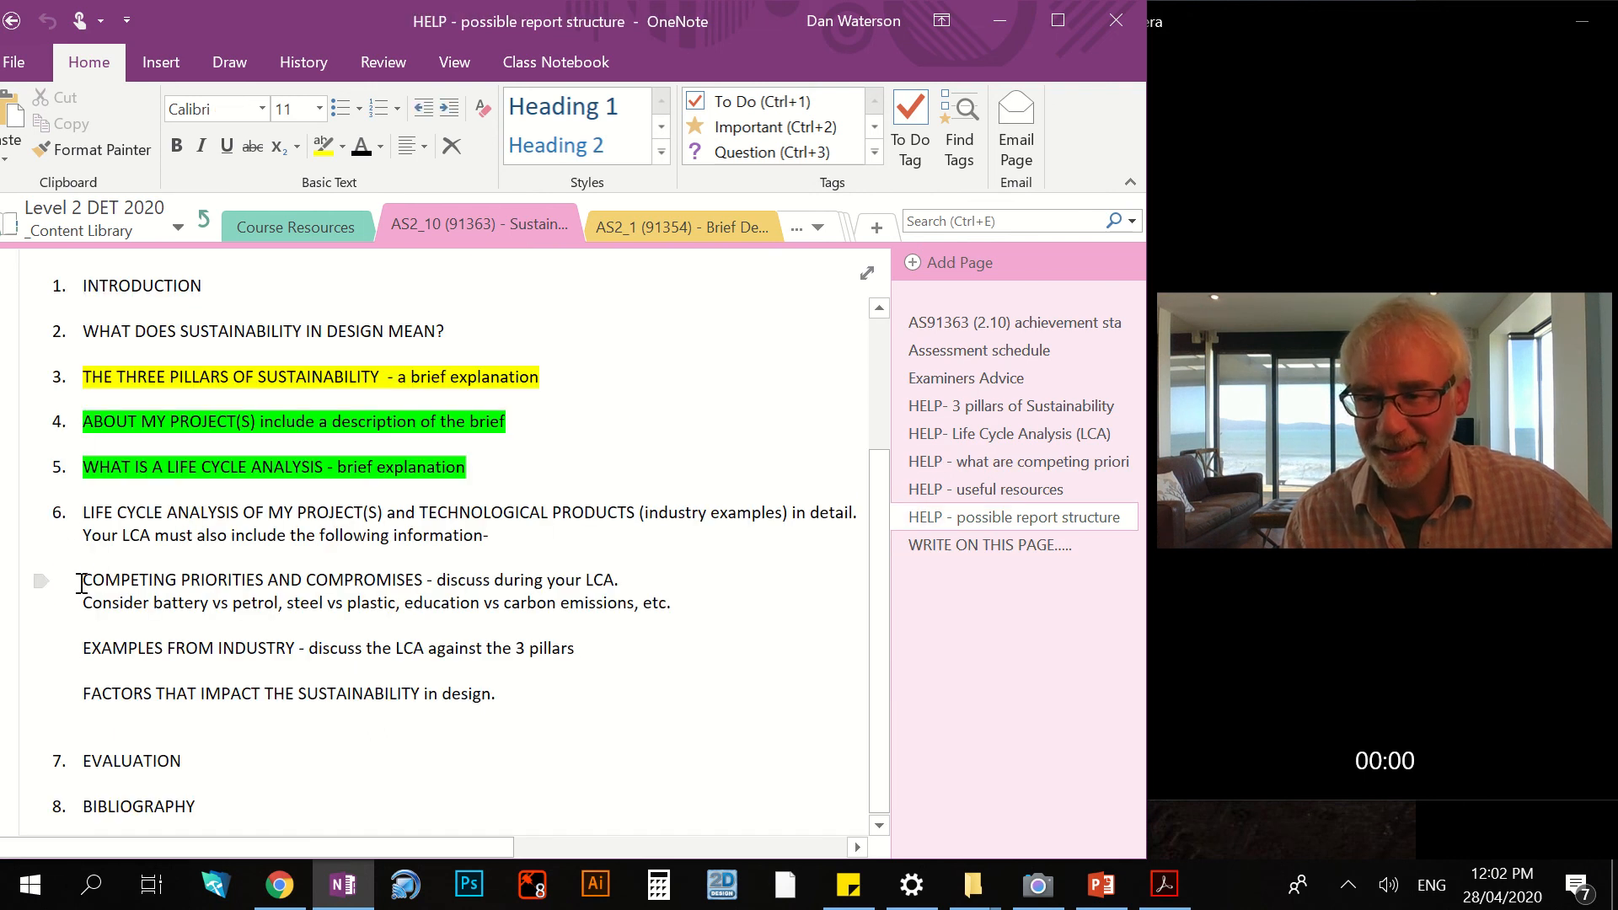
left_click_drag(82, 580, 671, 602)
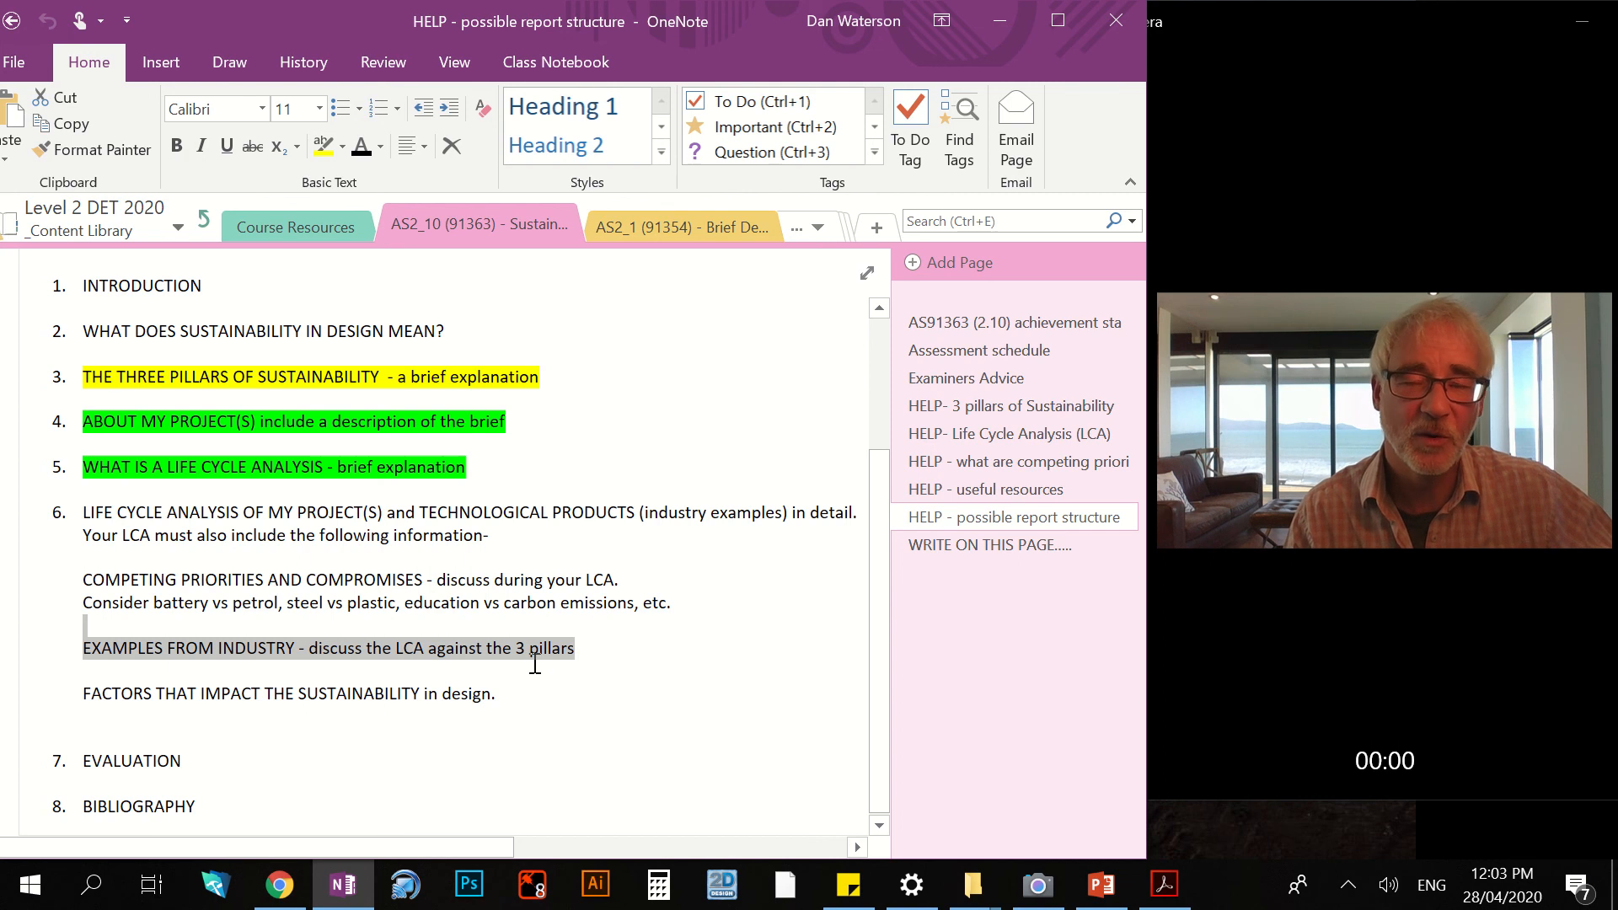
mouse_move(546, 683)
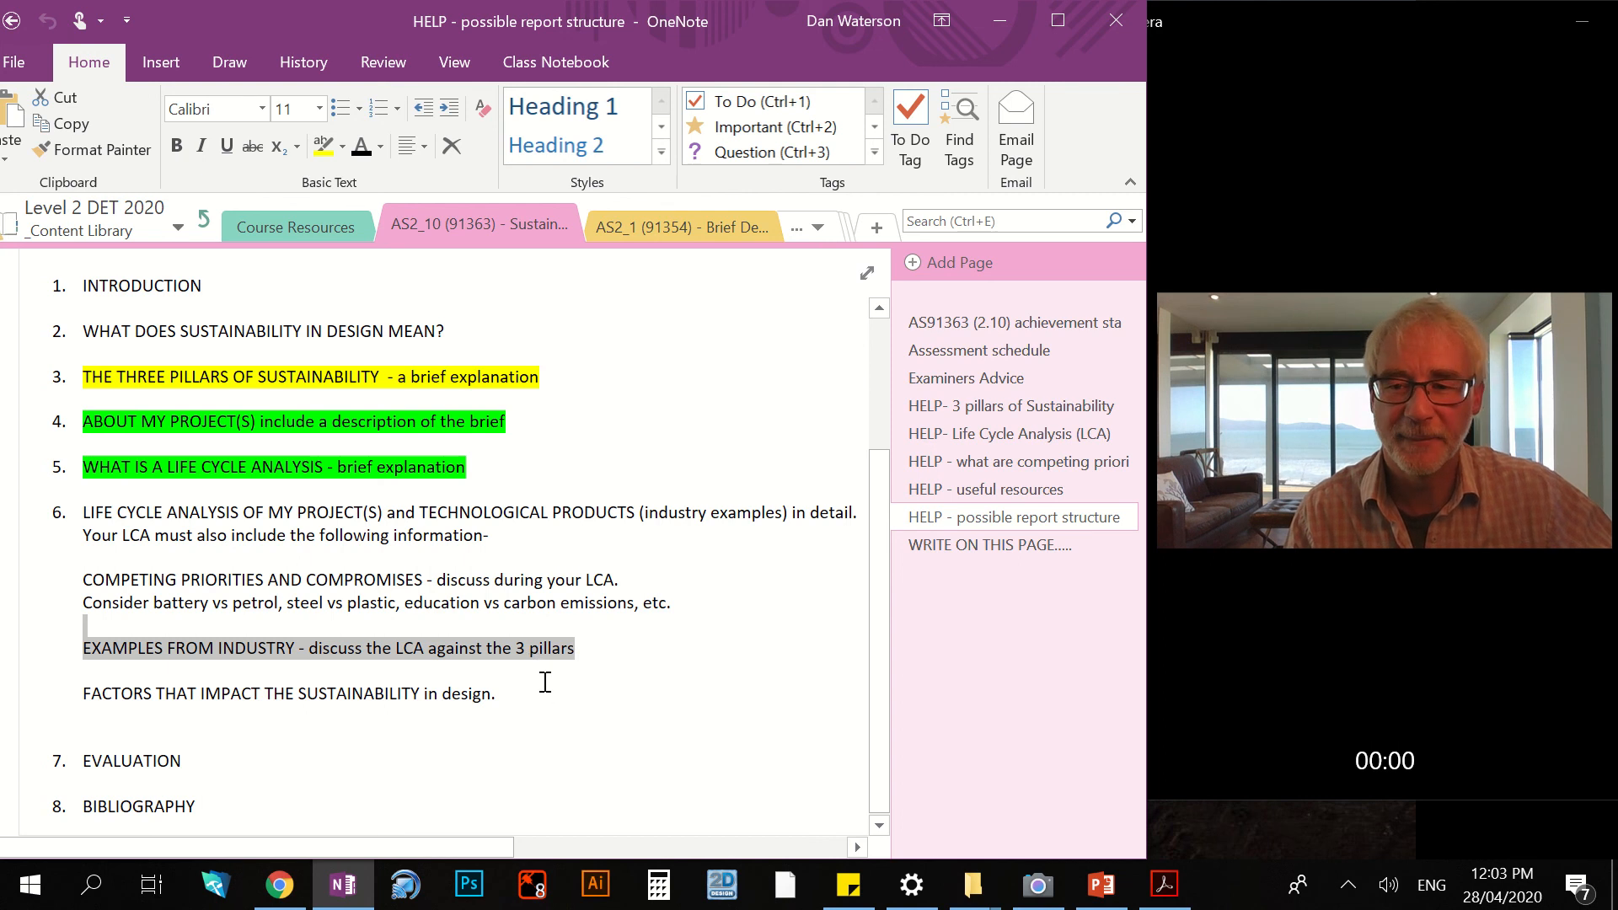